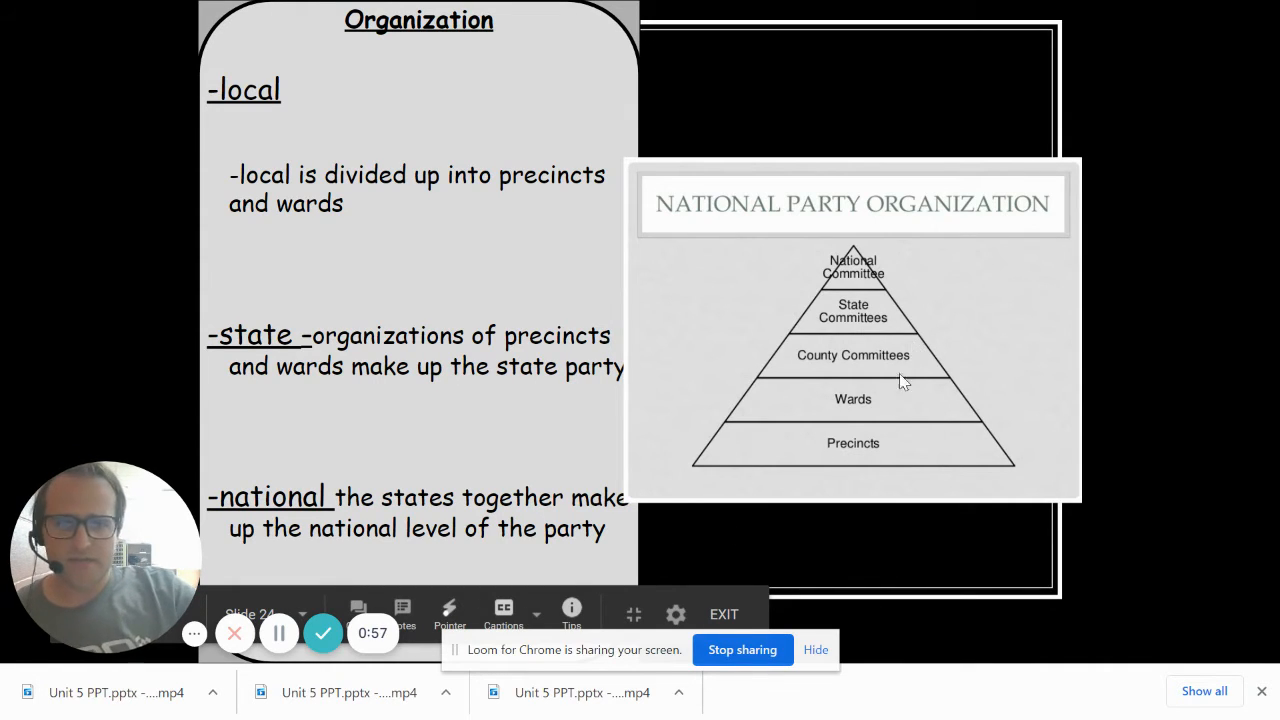
mouse_move(825, 436)
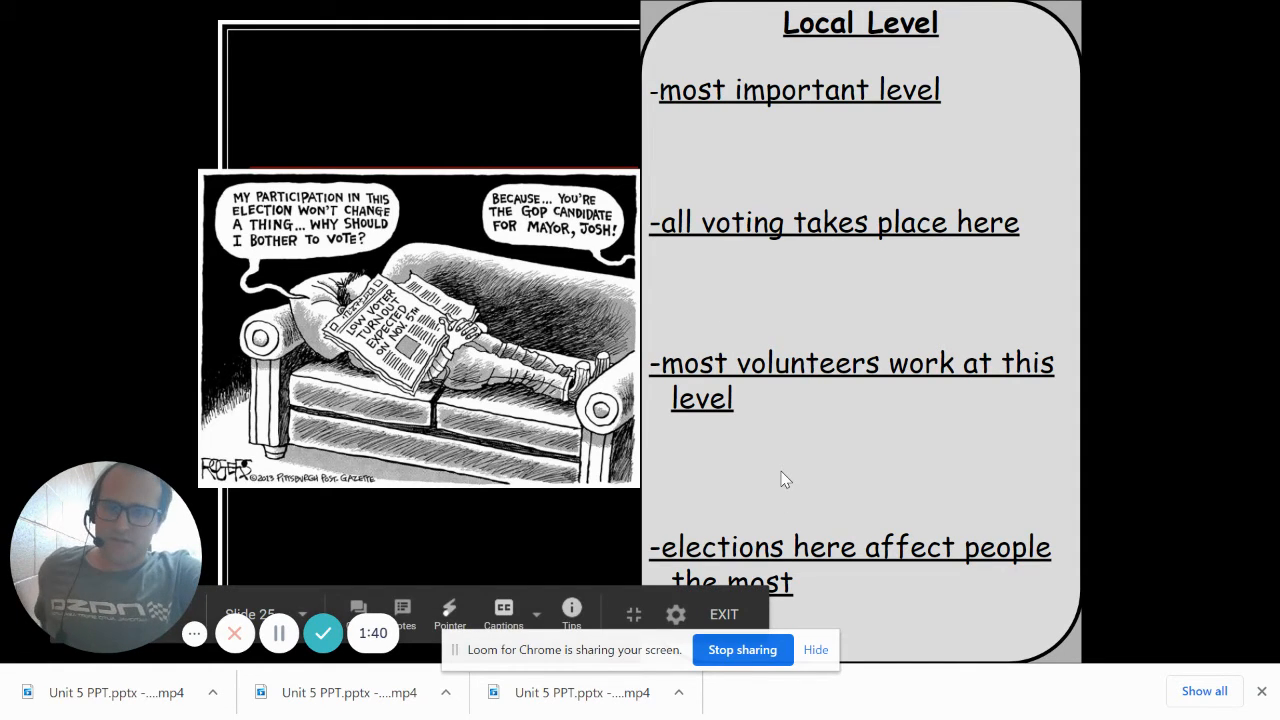
mouse_move(723, 614)
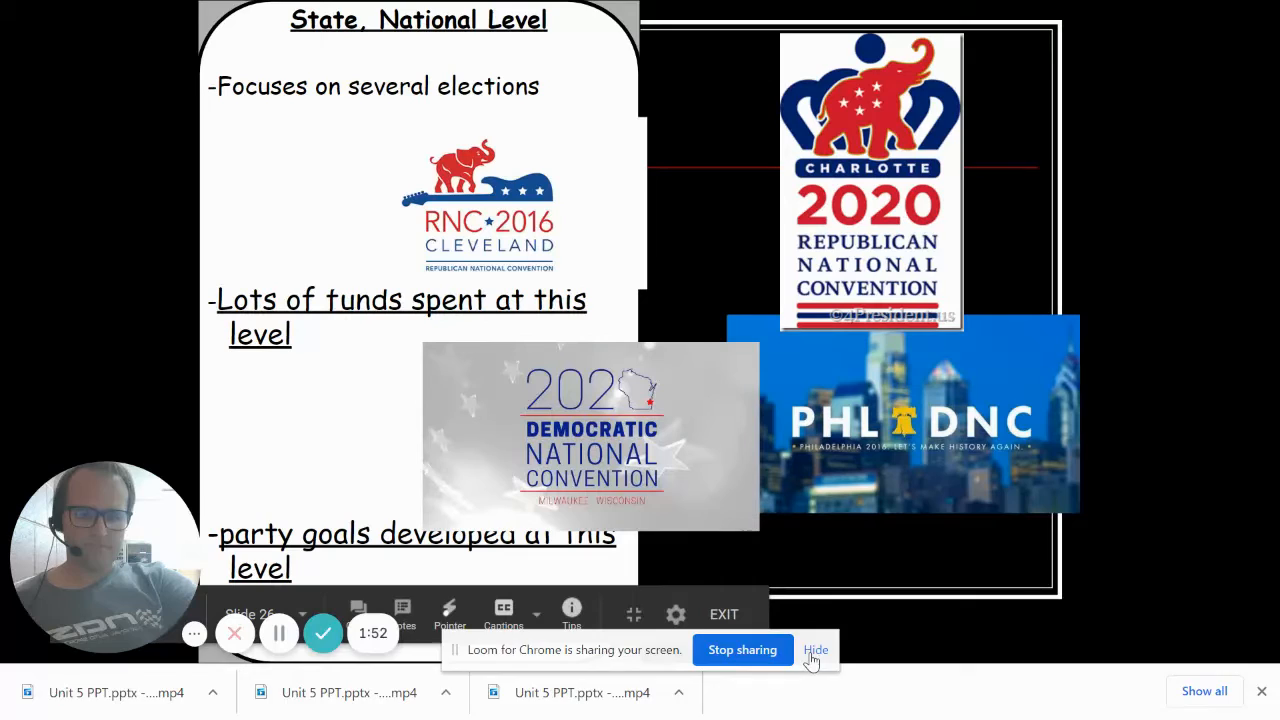
Advance past the State, National Level slide to the Party Platform slide.
click(816, 650)
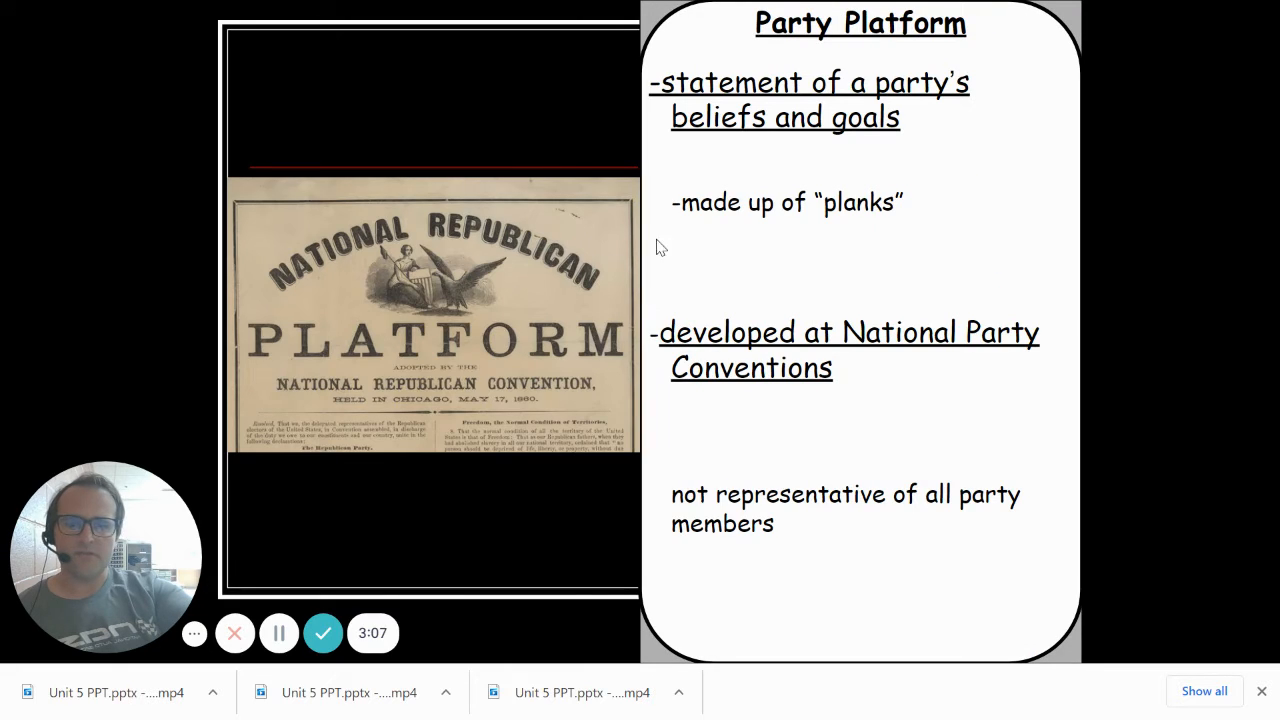
mouse_move(911, 270)
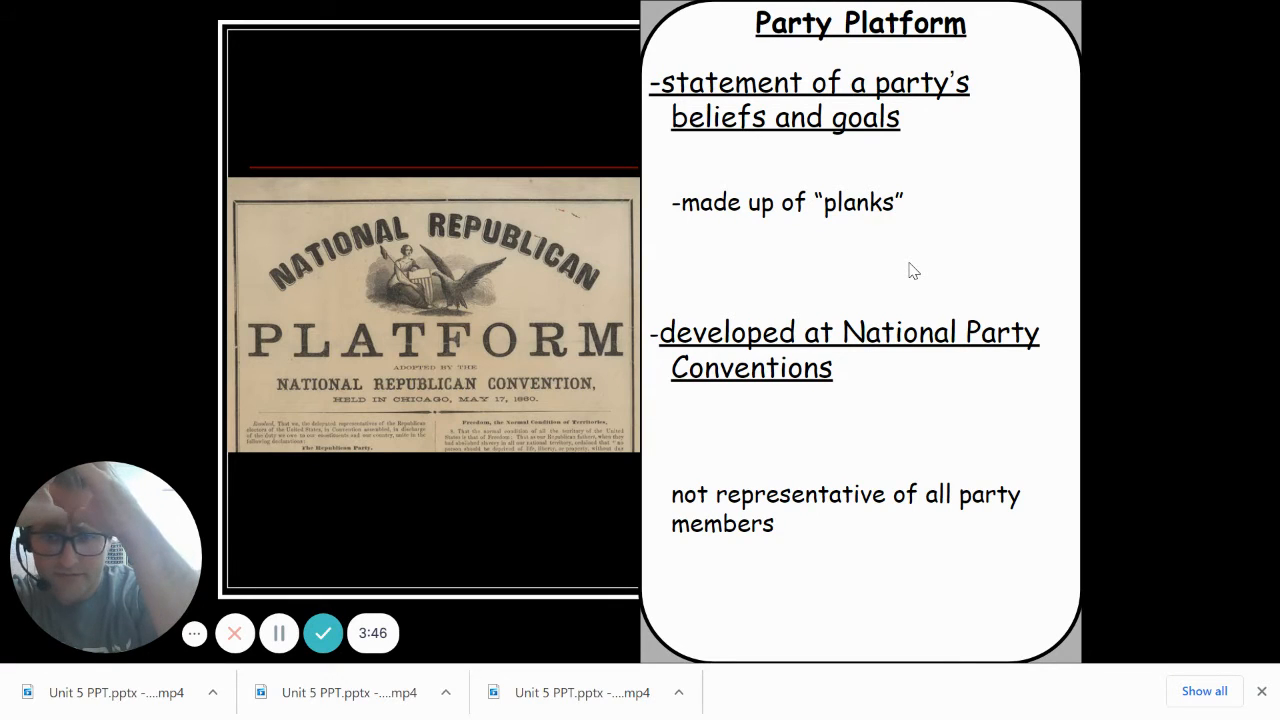
mouse_move(1270, 412)
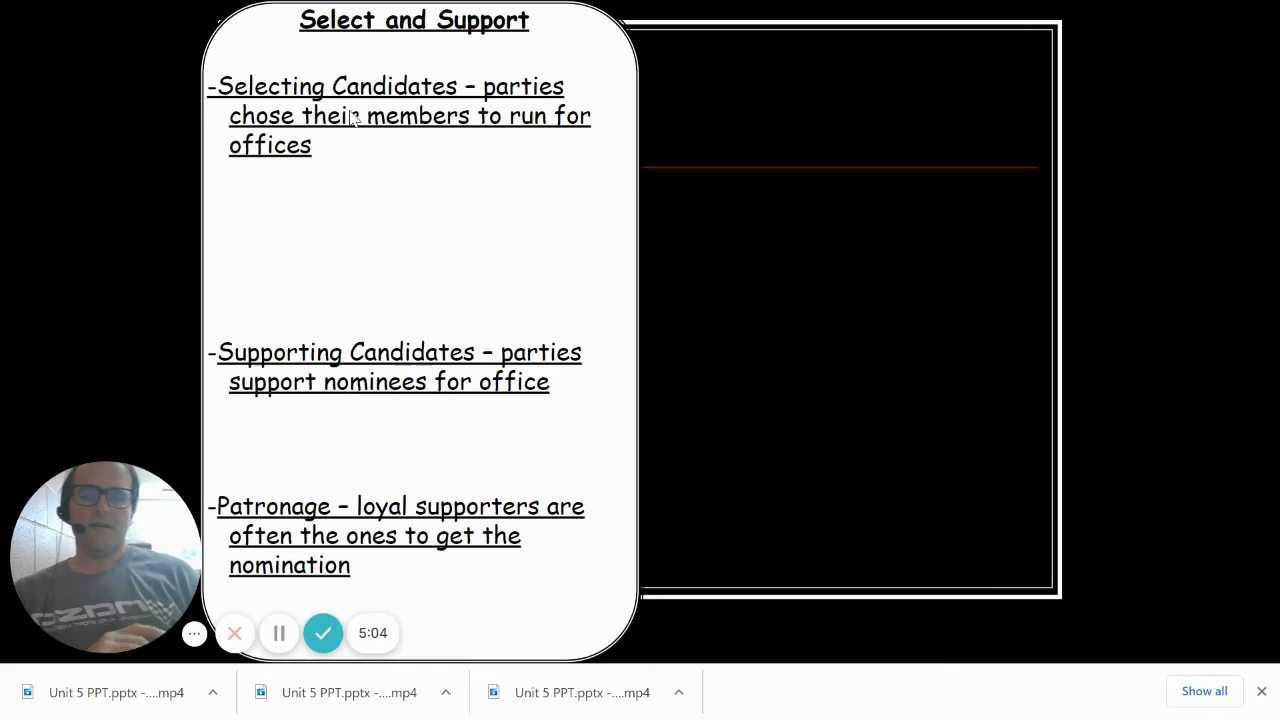
mouse_move(290, 170)
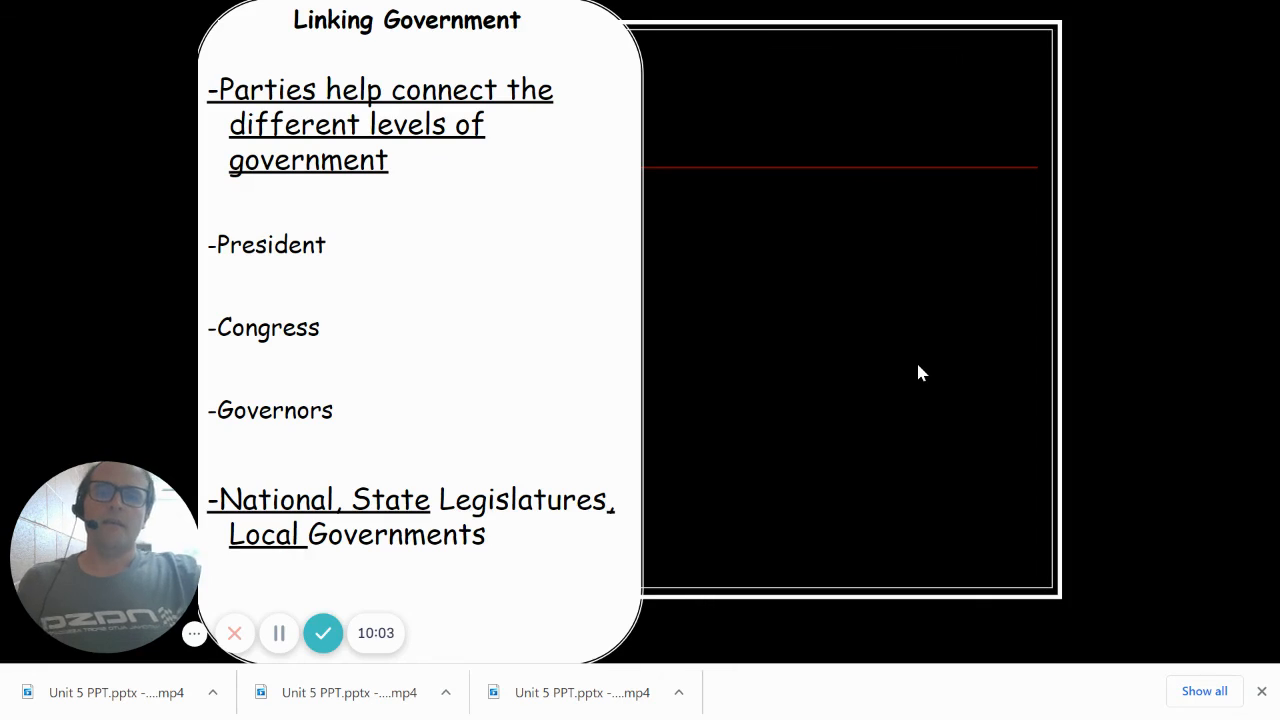
mouse_move(868, 318)
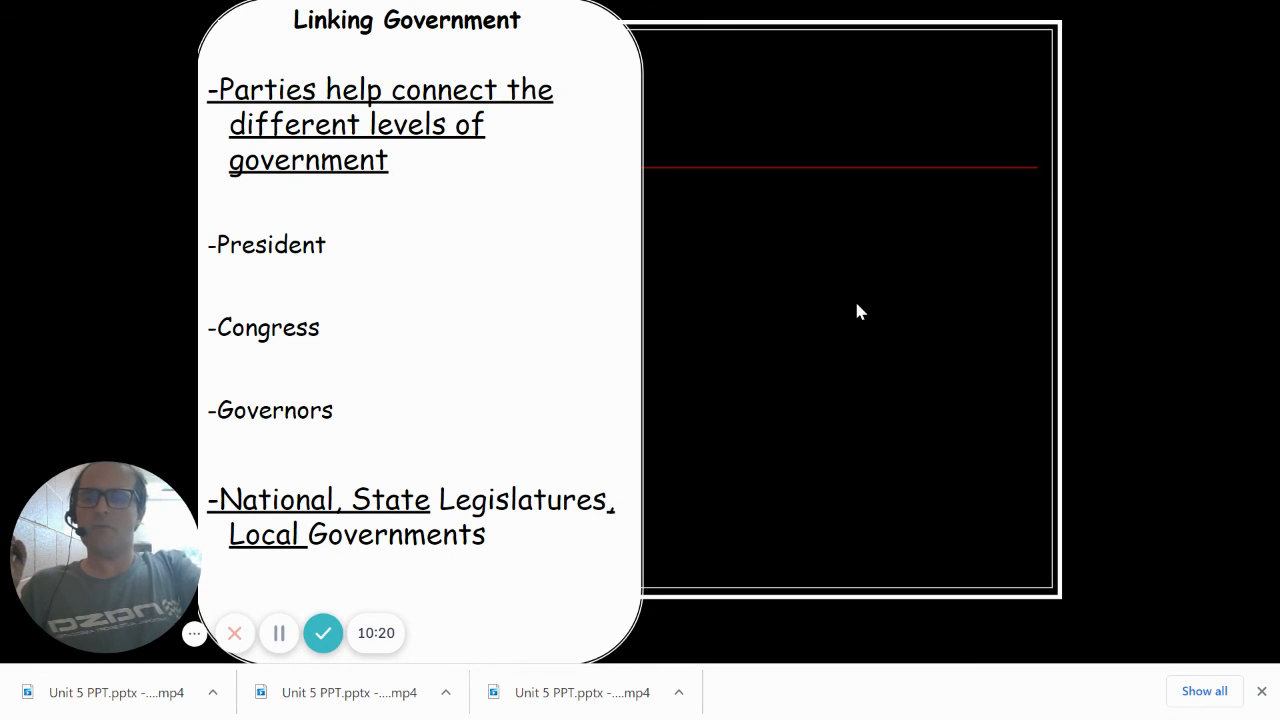
mouse_move(890, 290)
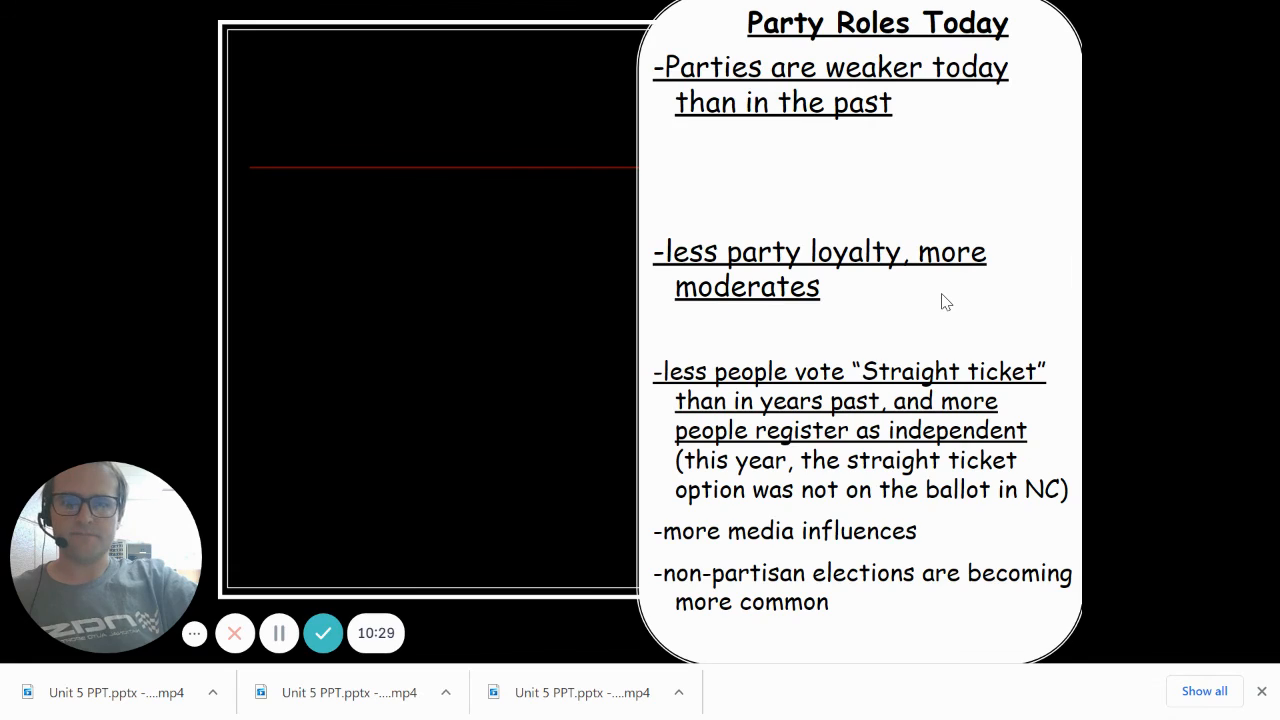
mouse_move(1002, 201)
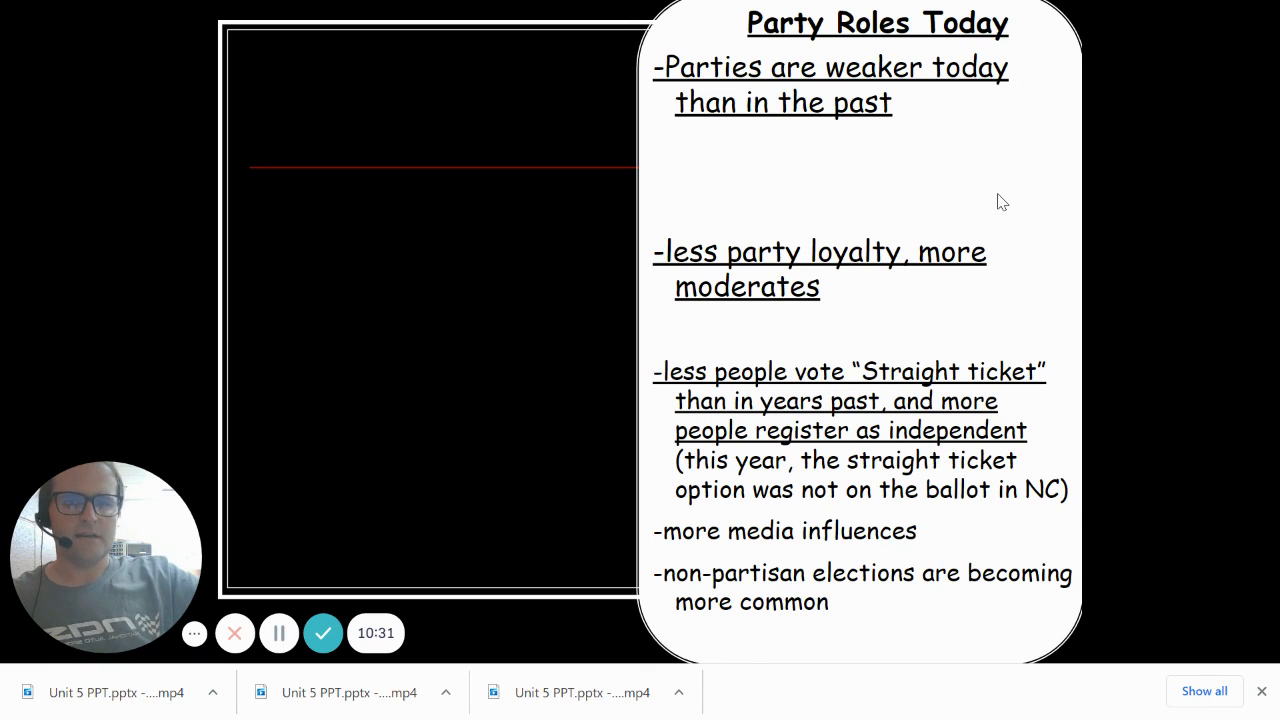